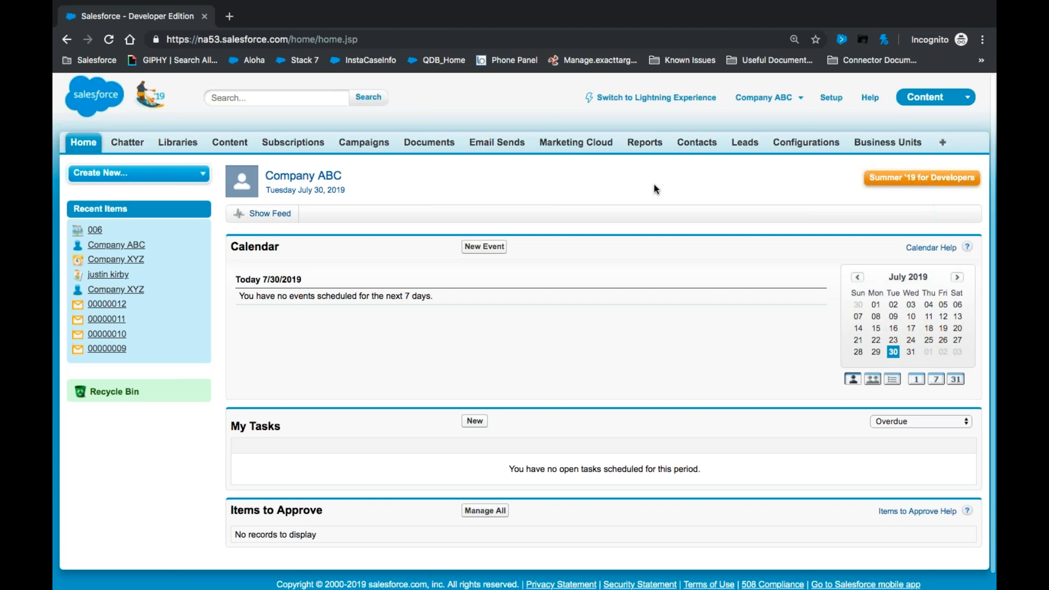
mouse_move(576, 142)
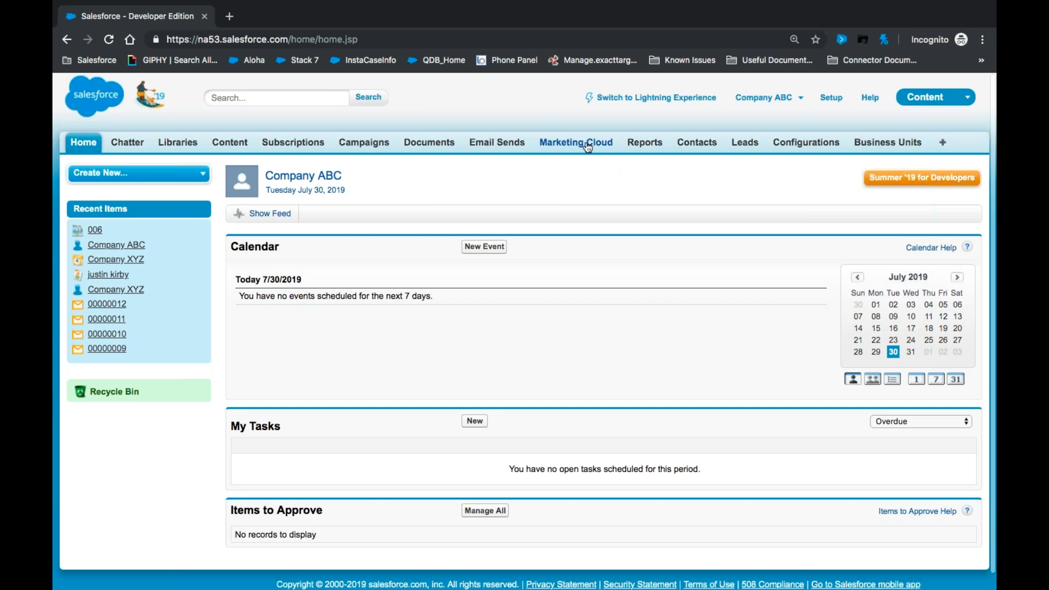
Reach the Change API User page from the Marketing Cloud connector settings
click(576, 142)
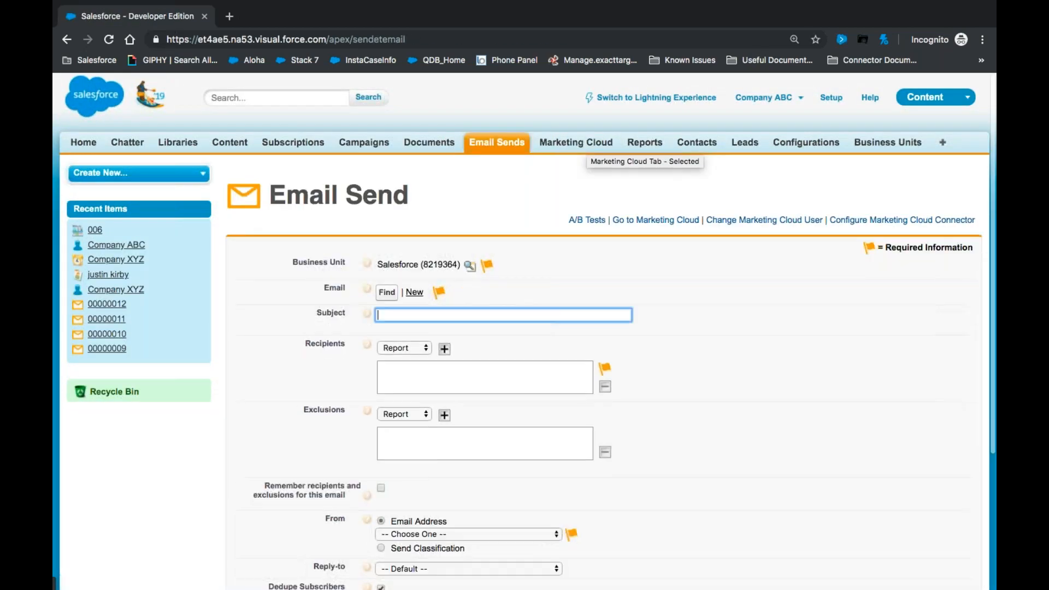
mouse_move(731, 174)
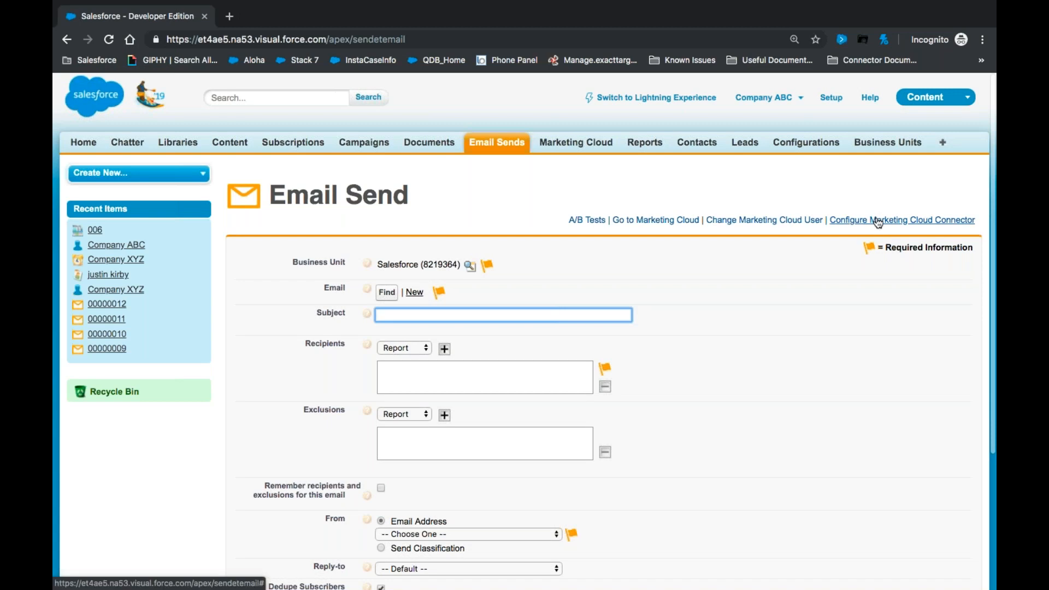
click(503, 314)
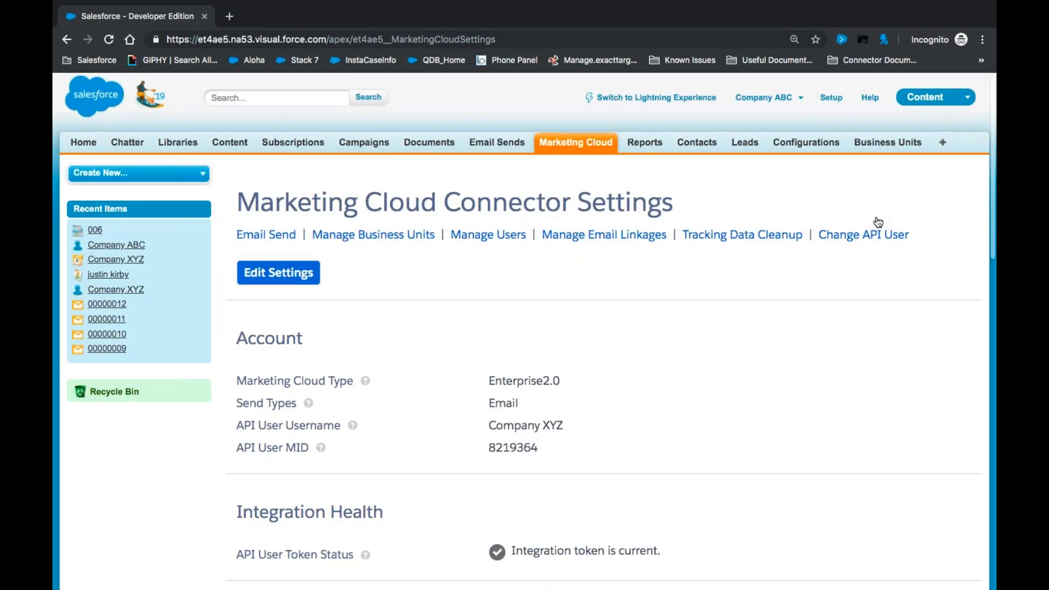
mouse_move(863, 235)
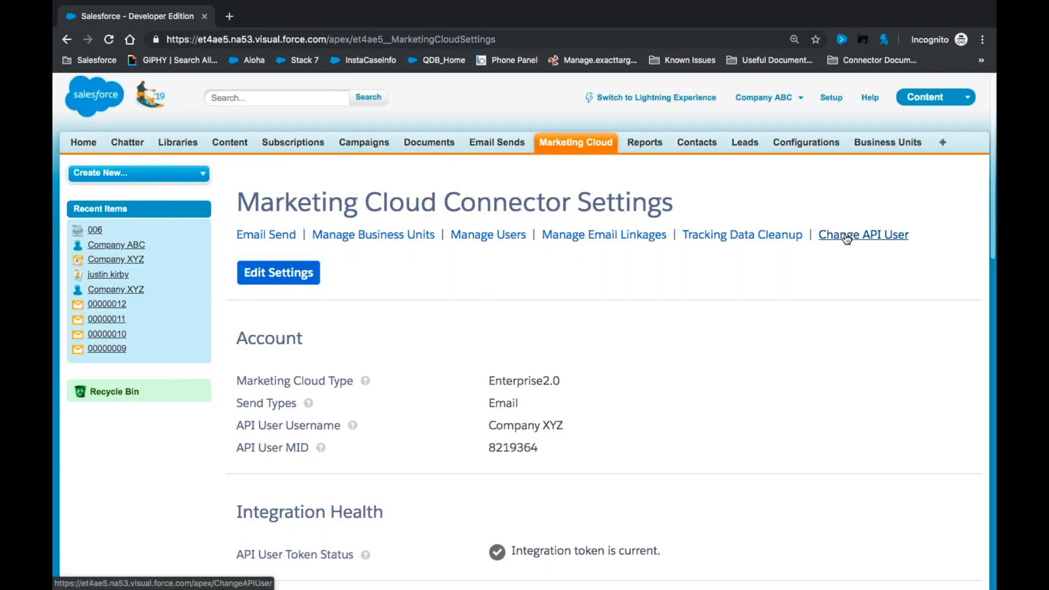
click(863, 234)
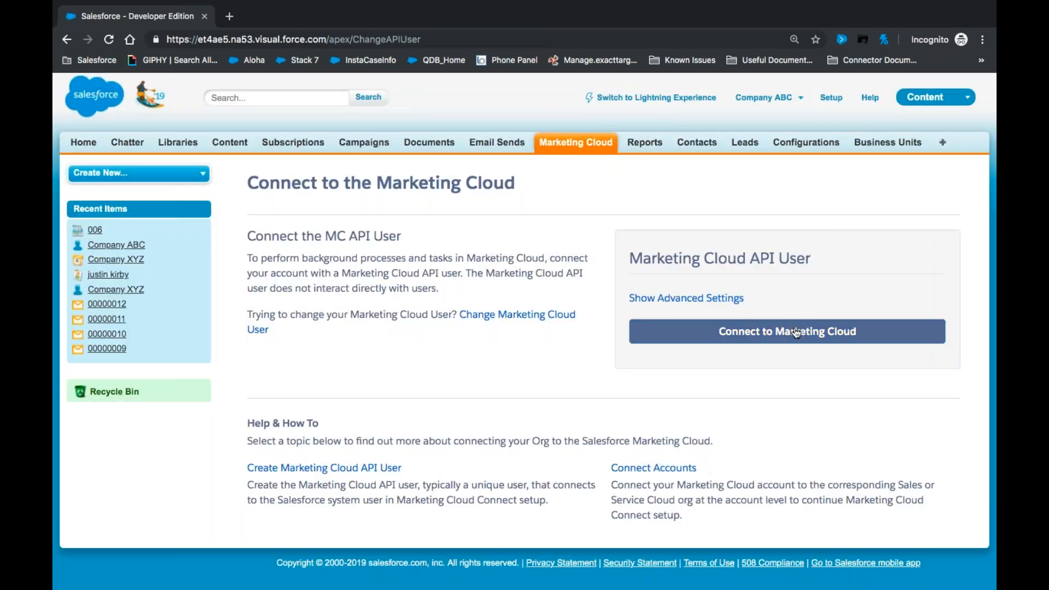
Sign in to Marketing Cloud as the API user with username 'Company XYZ' and its password
click(787, 331)
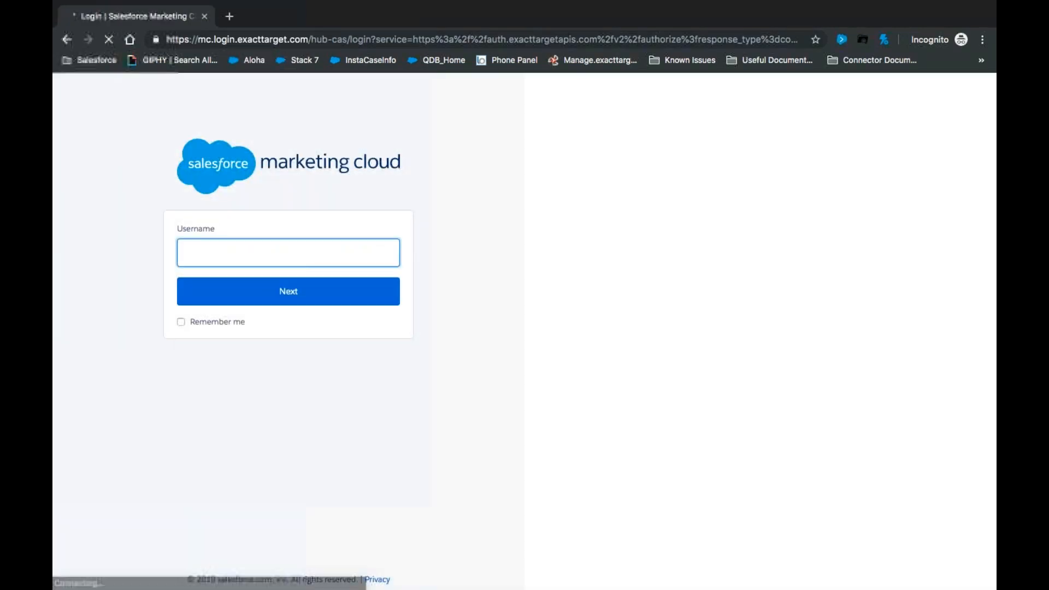
text(Company XYZ)
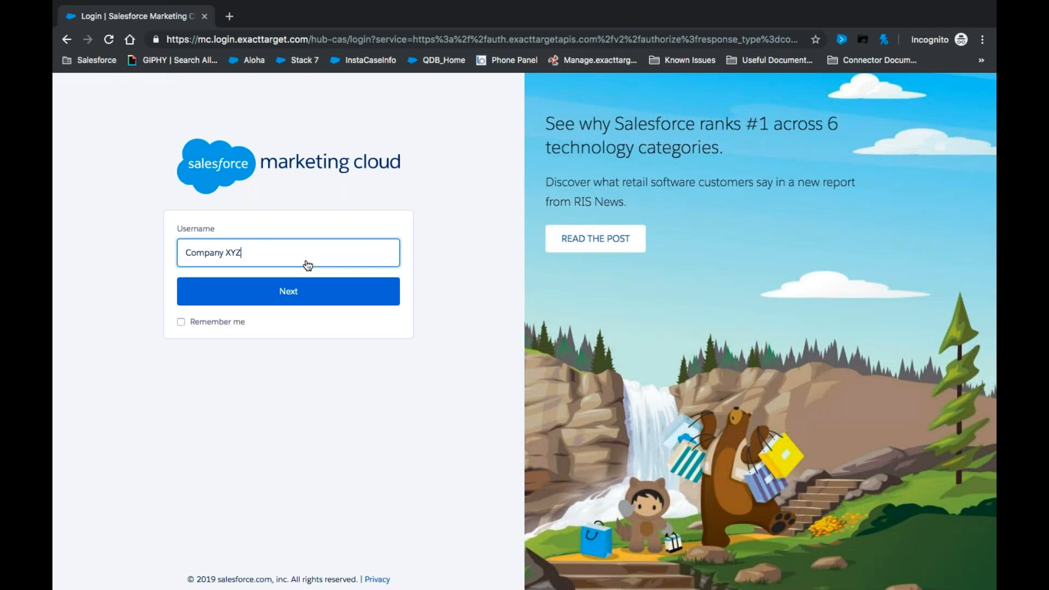
mouse_move(288, 291)
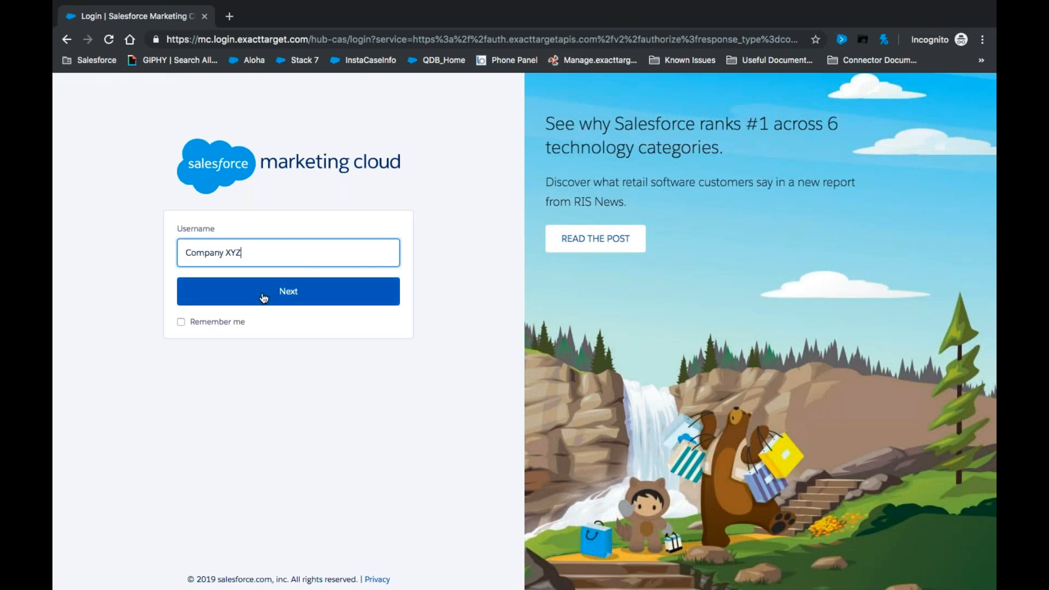
click(287, 291)
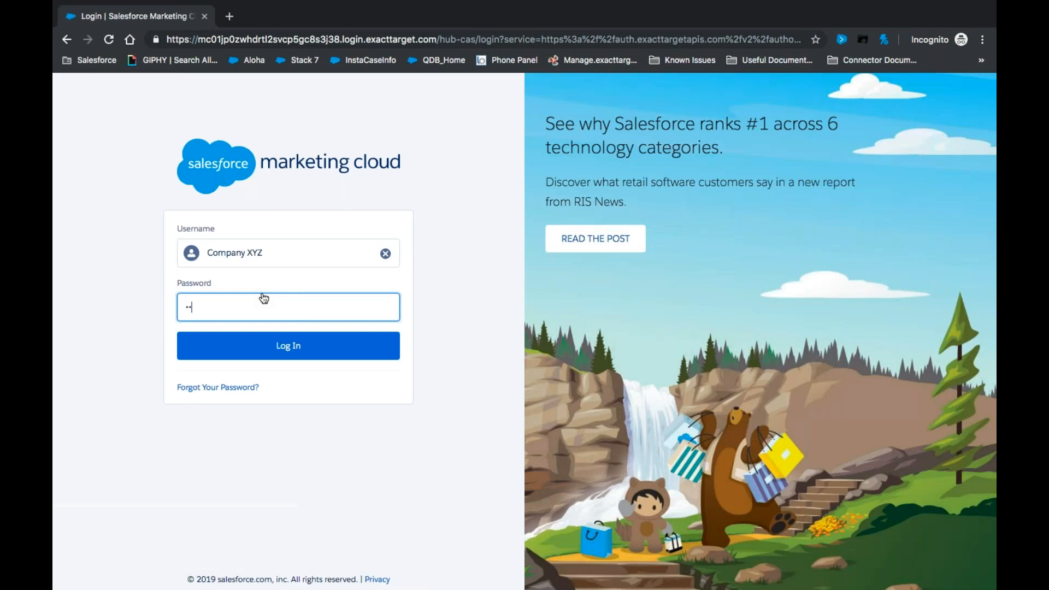
text(password)
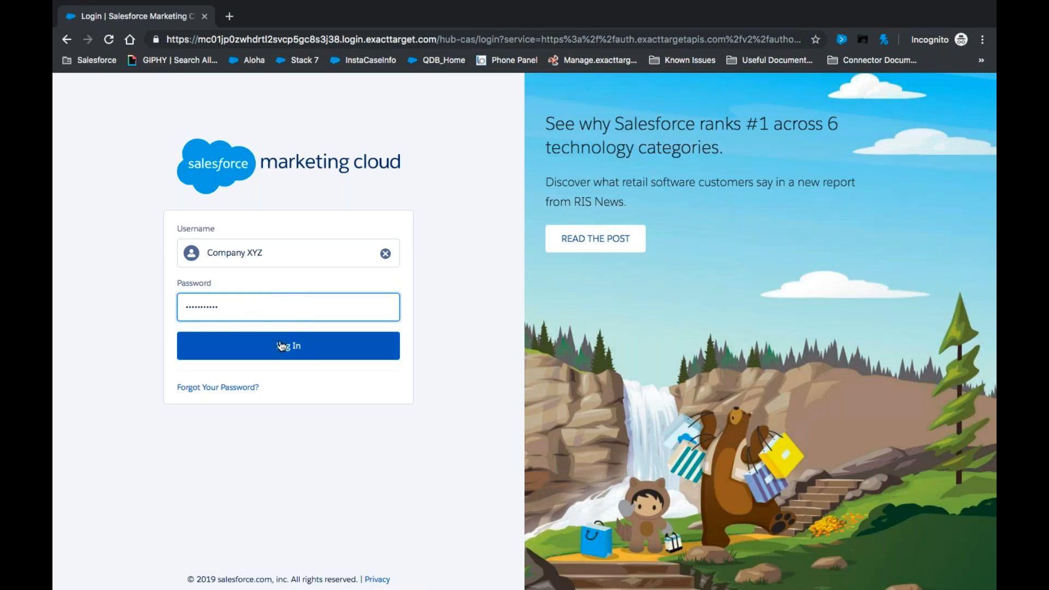
click(288, 347)
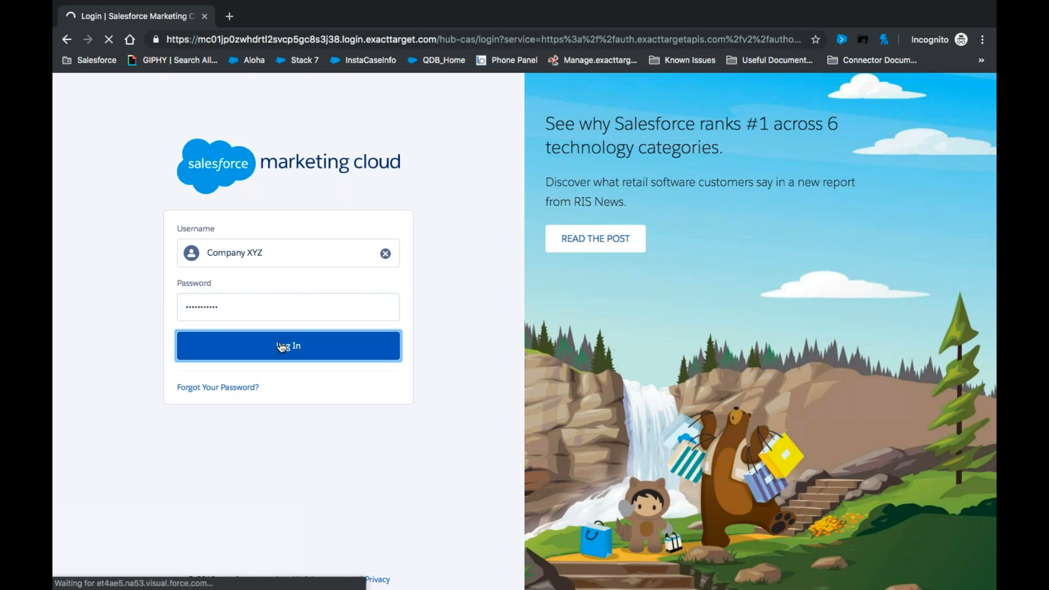
click(288, 347)
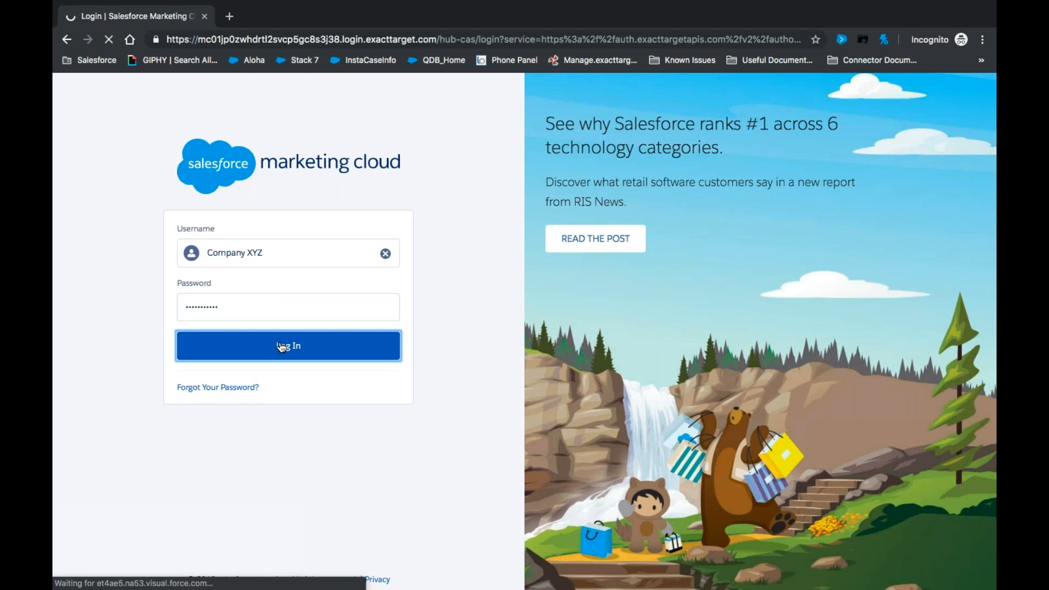
click(288, 346)
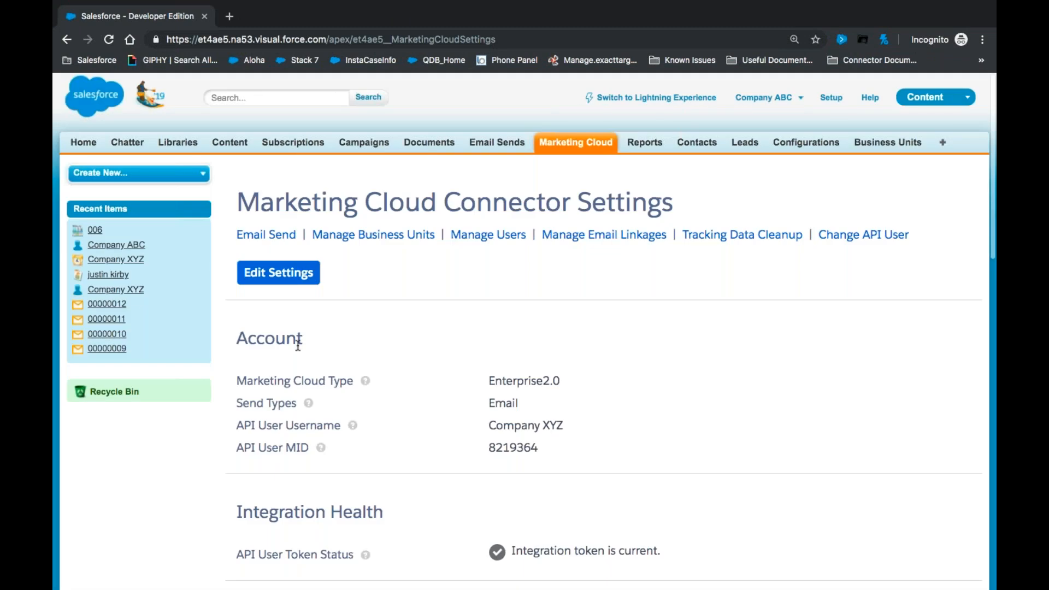
mouse_move(353, 425)
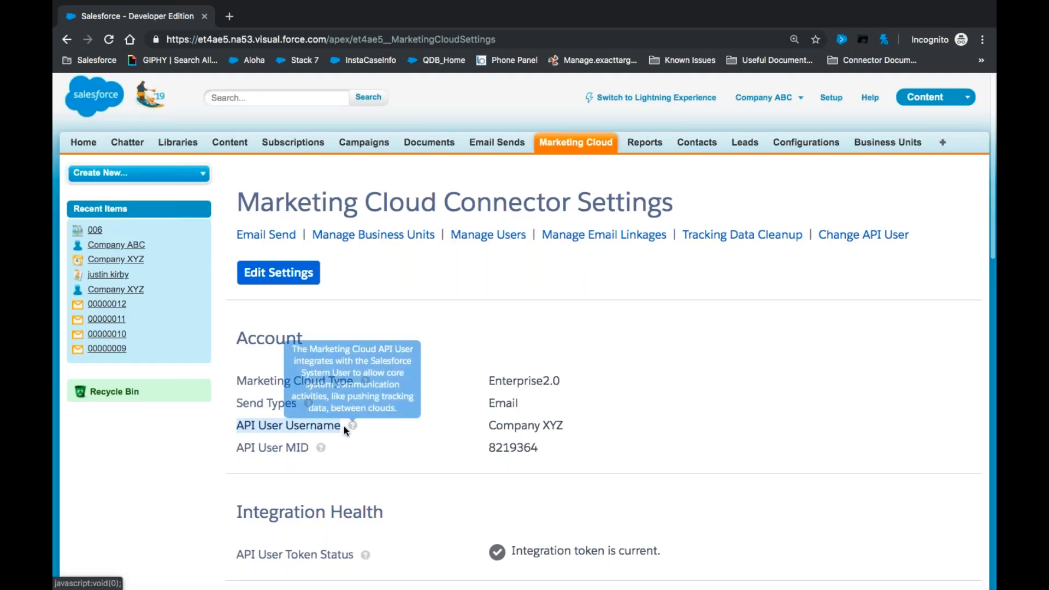
mouse_move(634, 433)
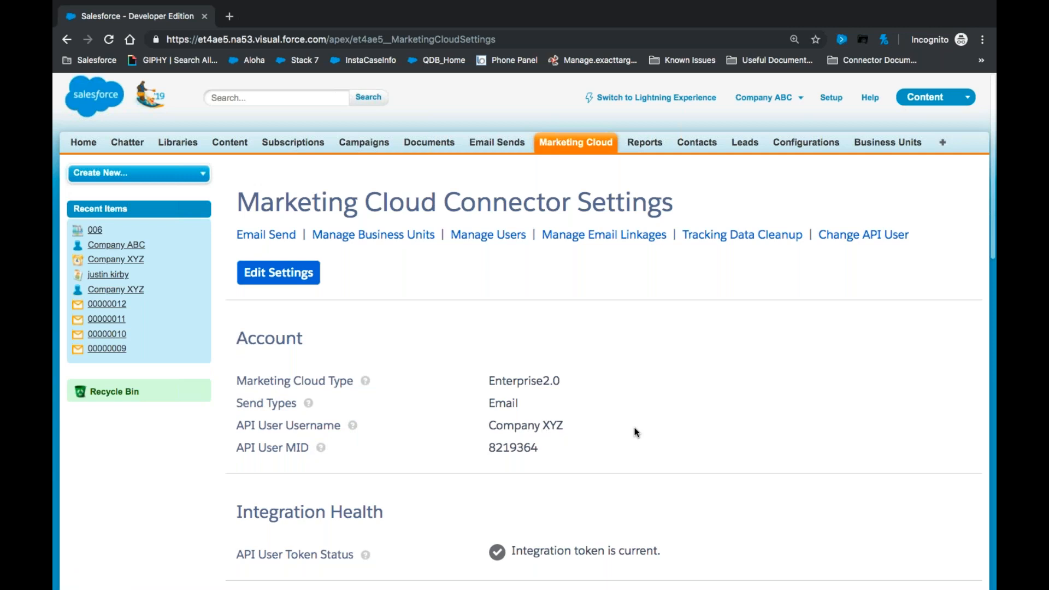